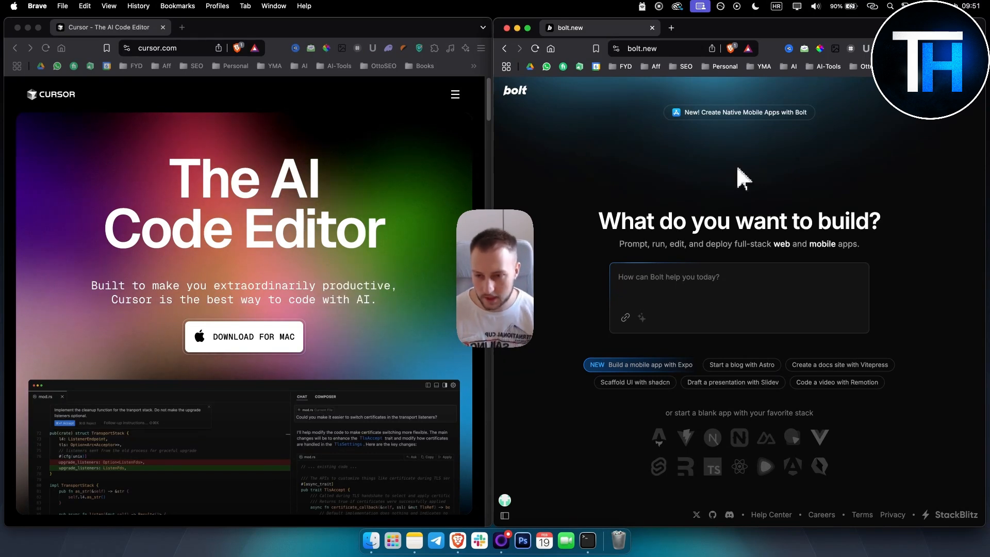
{"action": "mouse_move", "coordinate": [698, 212]}
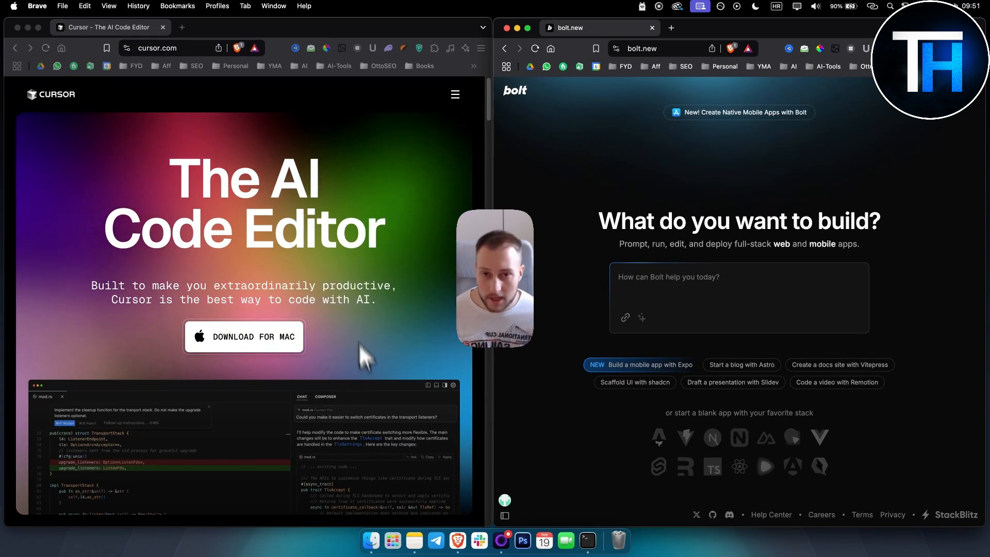
{"action": "mouse_move", "coordinate": [209, 215]}
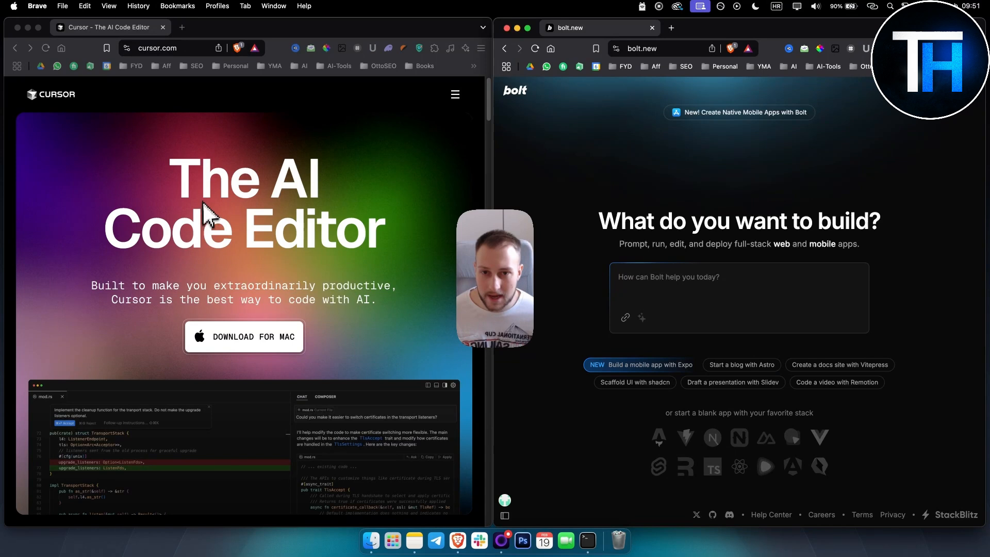
{"action": "mouse_move", "coordinate": [252, 203]}
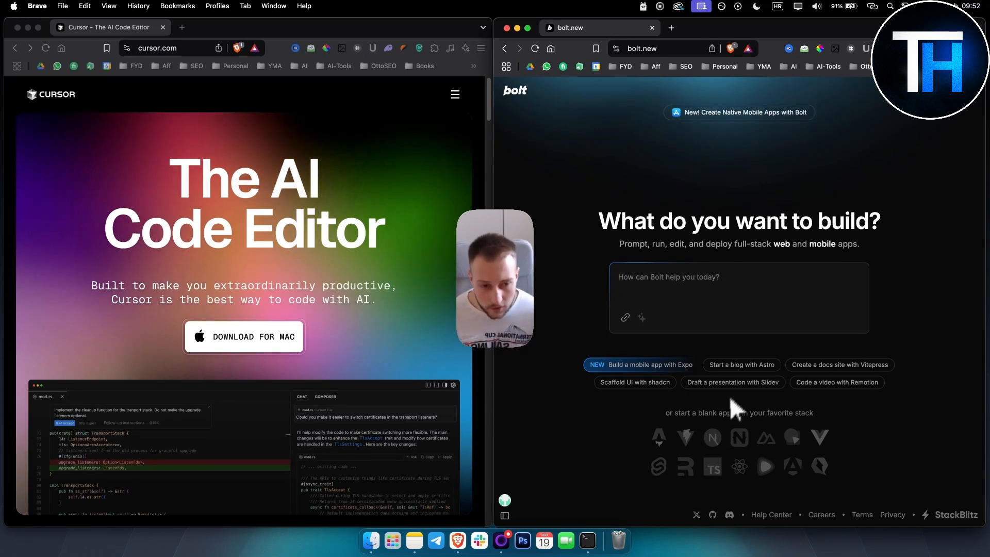
{"action": "mouse_move", "coordinate": [742, 368]}
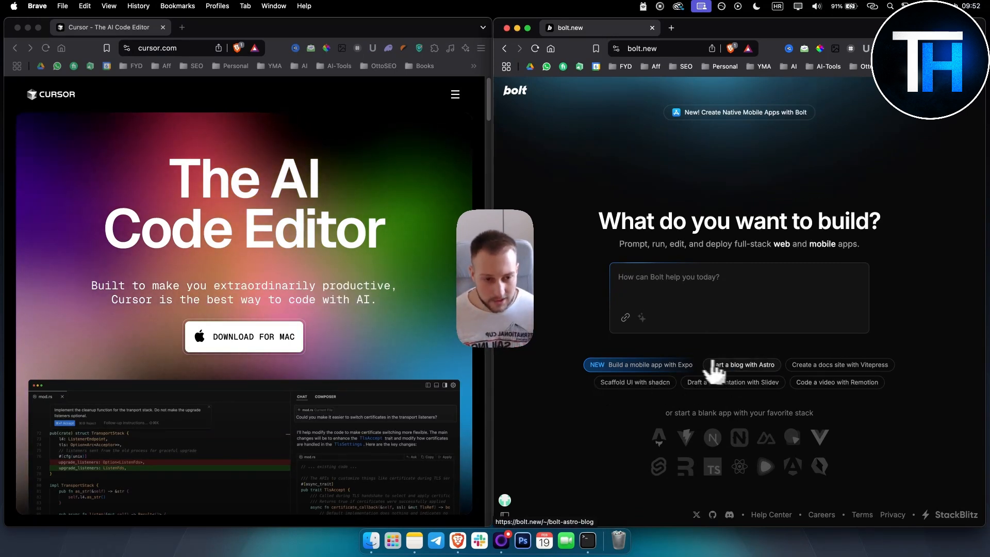
Launch the 'Start a blog with Astro' starter and let its dependencies install
{"action": "left_click", "coordinate": [742, 365]}
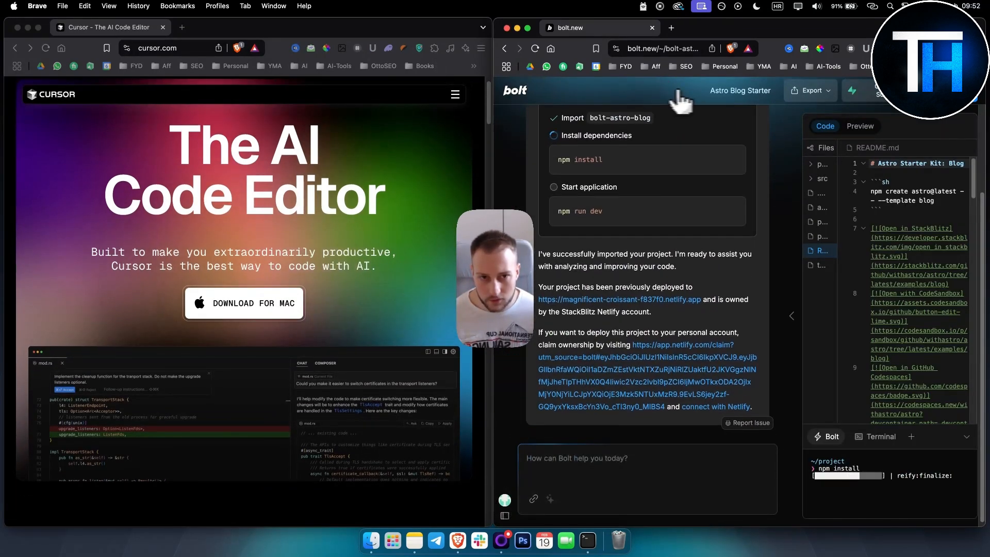
{"action": "scroll", "scroll_direction": "down", "scroll_amount": 3}
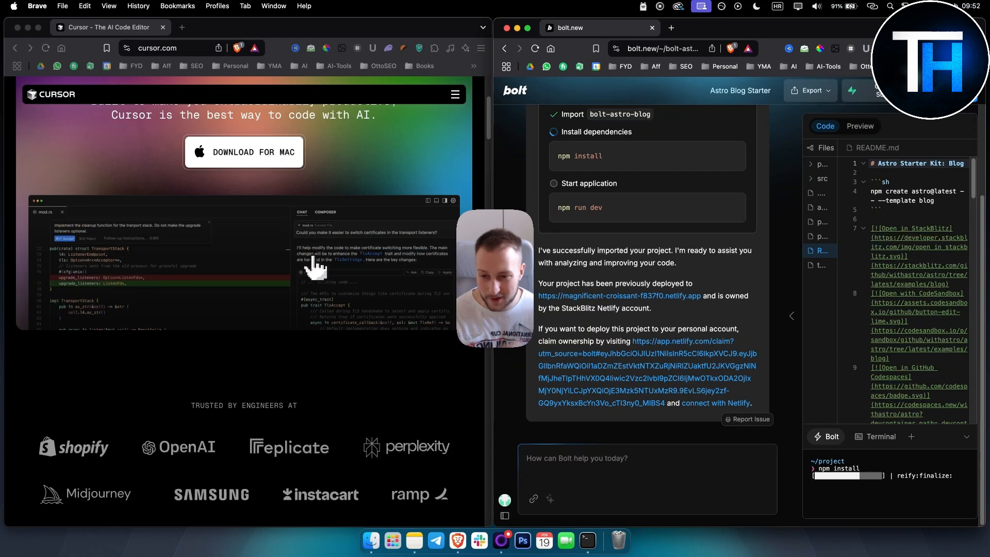
{"action": "scroll", "scroll_direction": "down", "scroll_amount": 3}
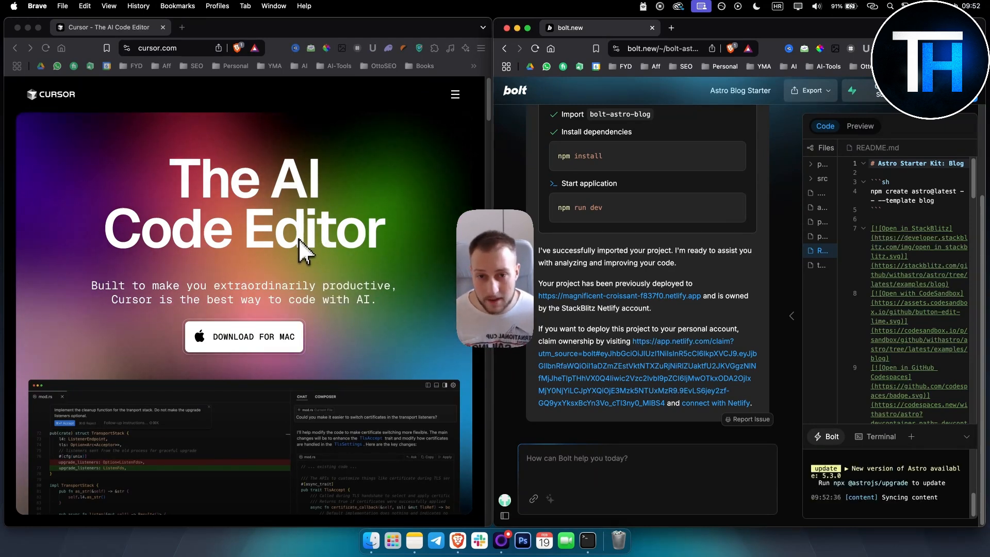
Switch to the live preview showing the Astro blog's 'Hello, Astronaut!' home page
{"action": "left_click", "coordinate": [860, 127]}
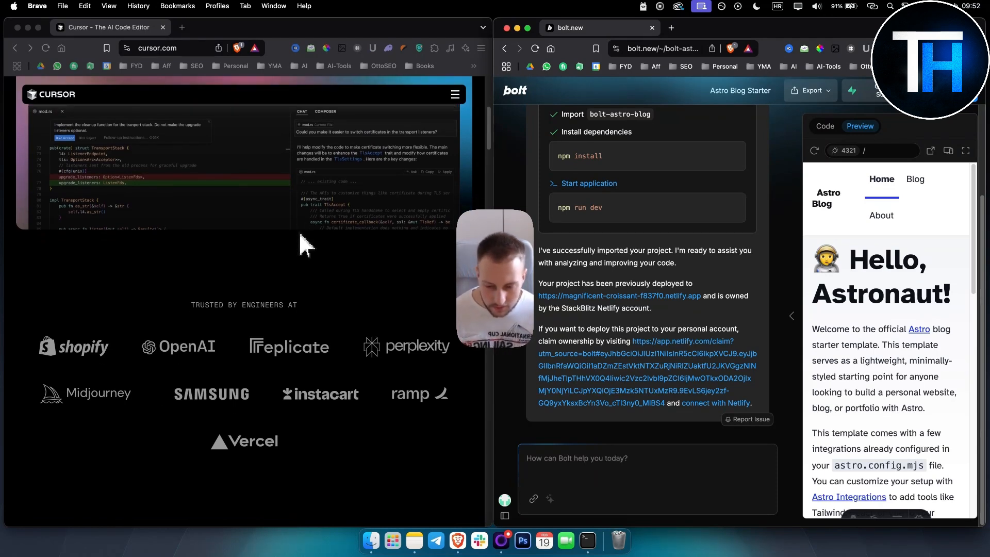
{"action": "scroll", "scroll_direction": "down", "scroll_amount": 3}
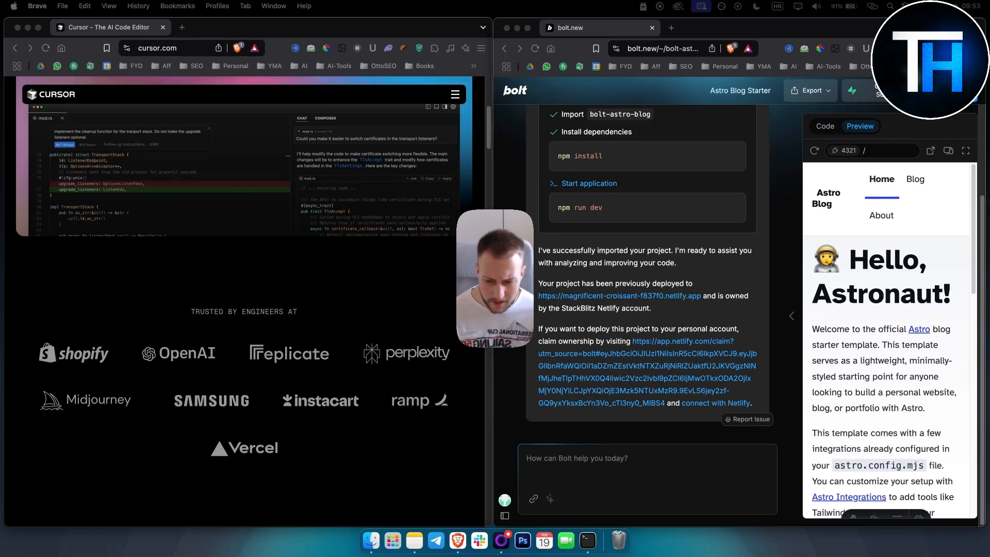
Scroll cursor.com down to the 'Tab, tab, tab' next-edit prediction section
{"action": "scroll", "scroll_direction": "down", "scroll_amount": 3}
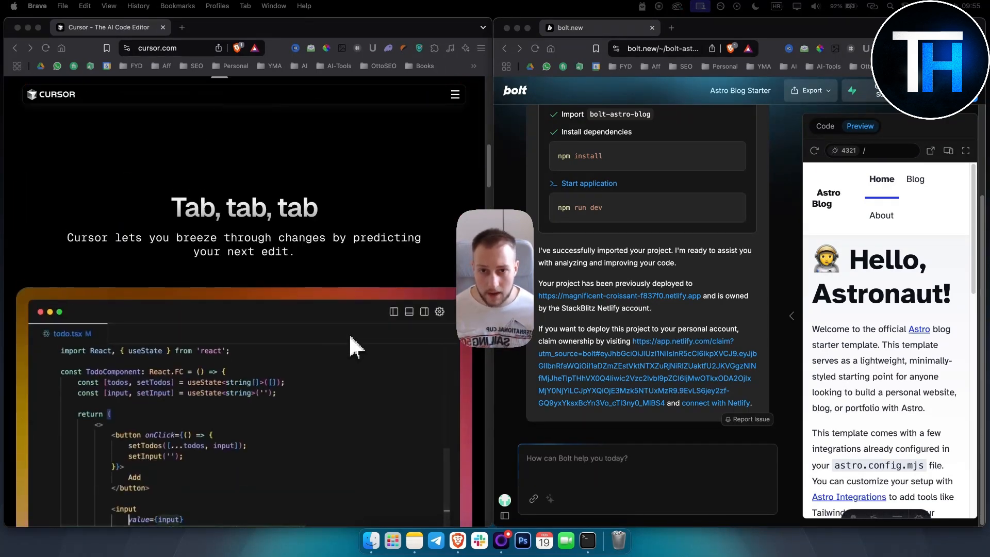
Scroll cursor.com down to the 'Knows your codebase' section with its chat demo
{"action": "scroll", "scroll_direction": "down", "scroll_amount": 3}
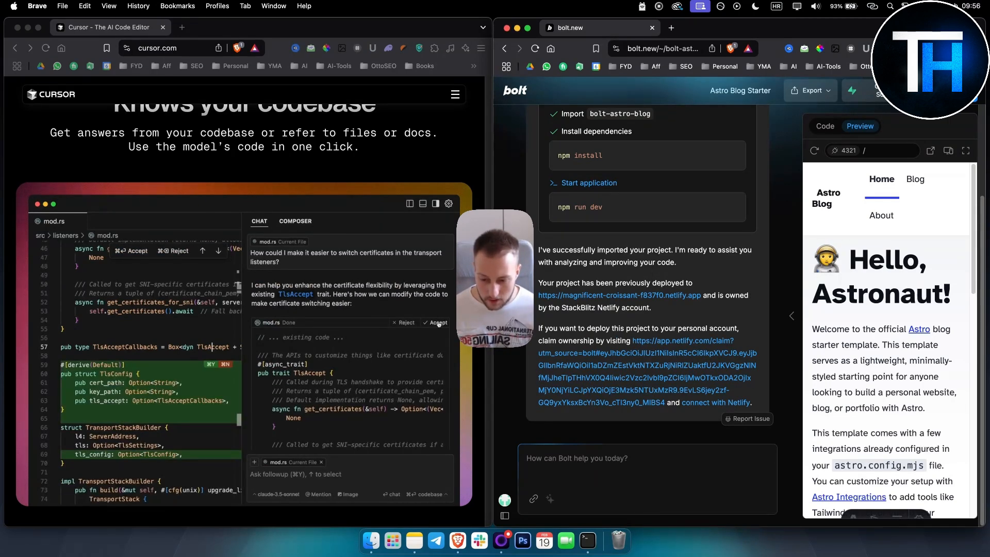
Apply and accept the chat demo's TlsConfig certificate-switching change into mod.rs until it sticks
{"action": "left_click", "coordinate": [436, 322]}
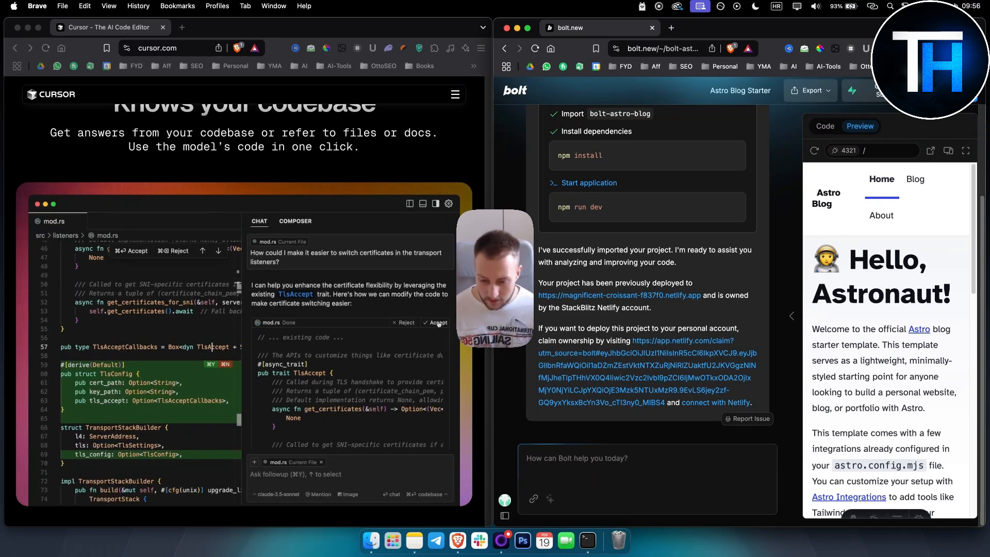
{"action": "left_click", "coordinate": [438, 322]}
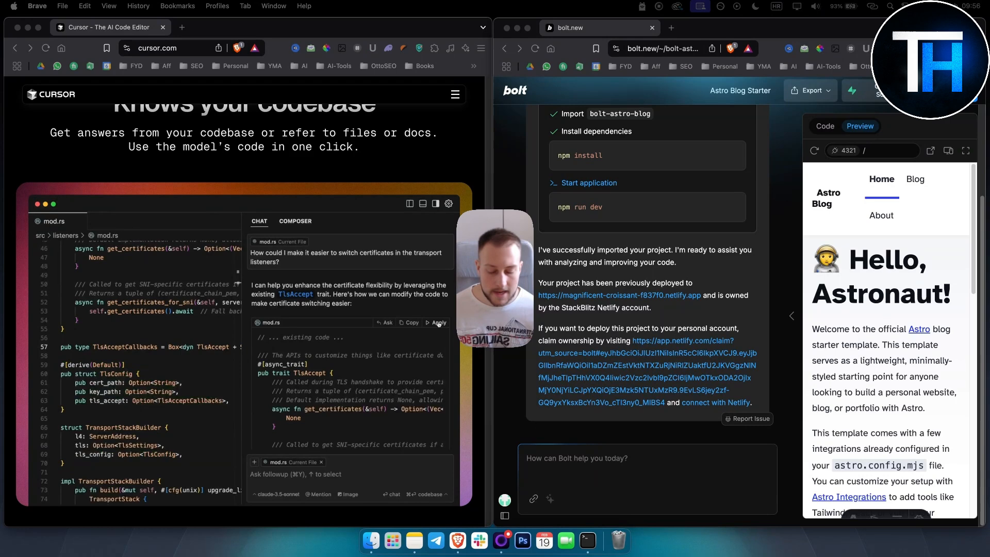
{"action": "left_click", "coordinate": [436, 323]}
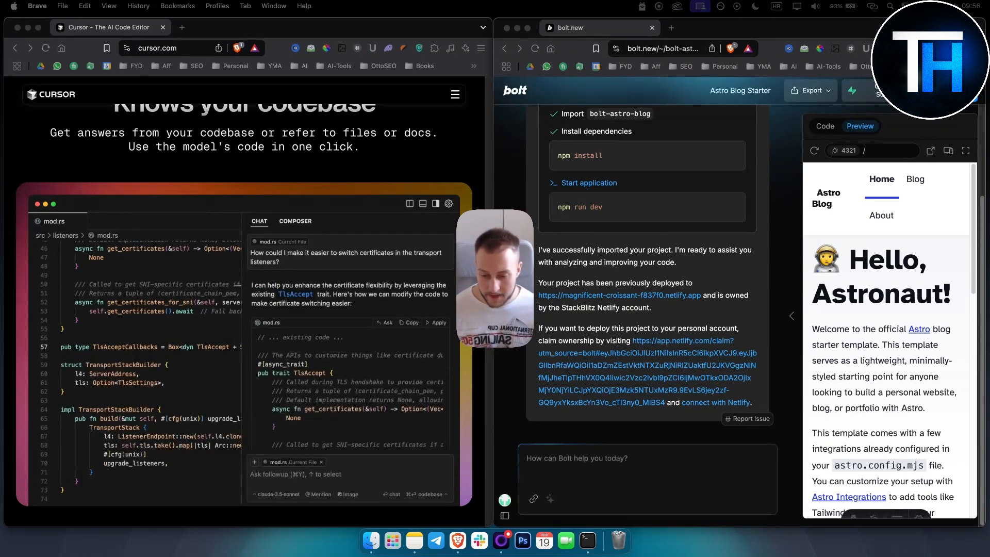
{"action": "left_click", "coordinate": [438, 323]}
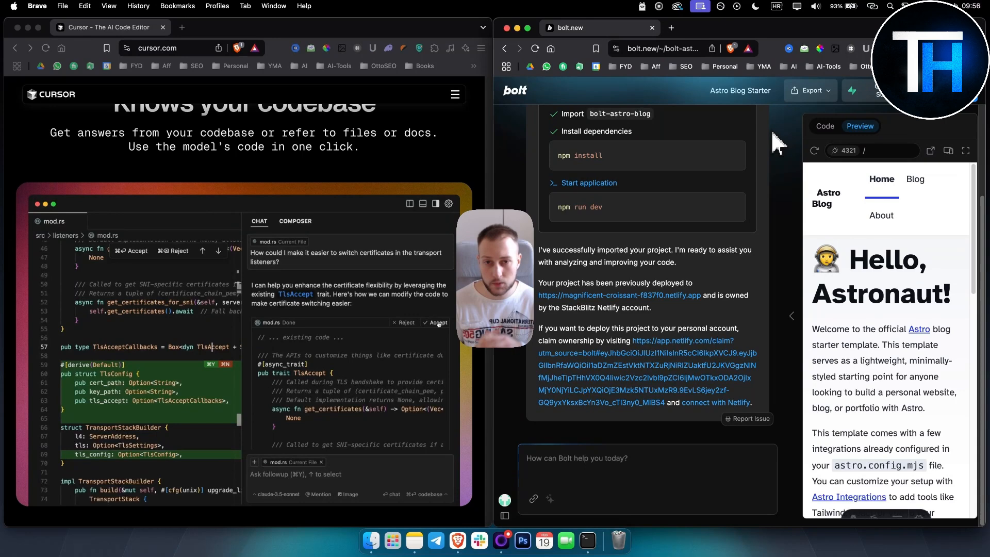
{"action": "left_click", "coordinate": [437, 323]}
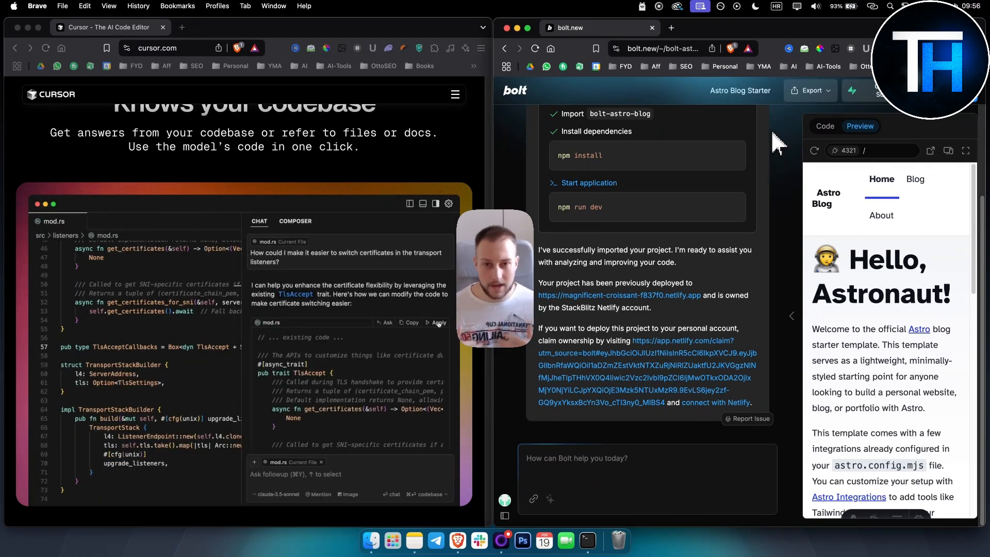
{"action": "left_click", "coordinate": [436, 322]}
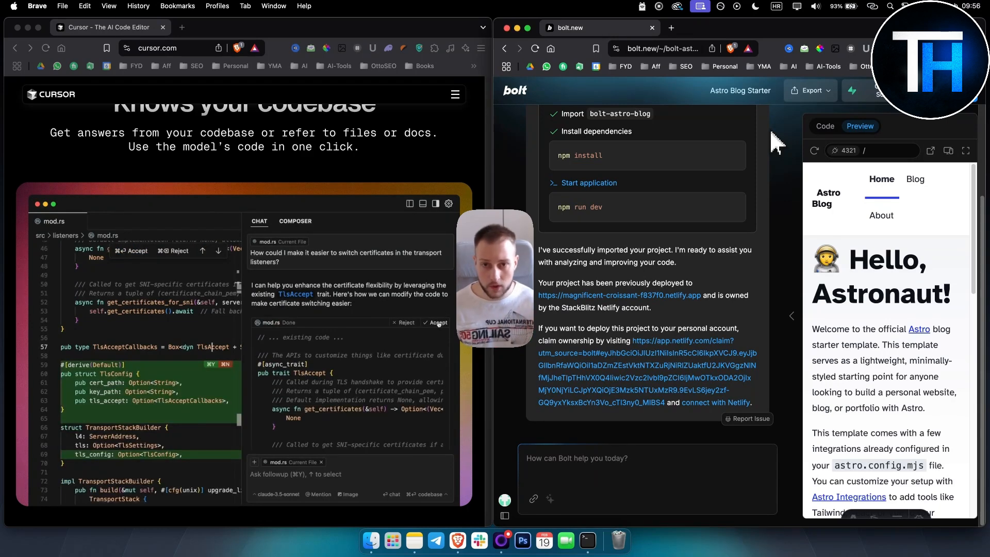
{"action": "mouse_move", "coordinate": [776, 158]}
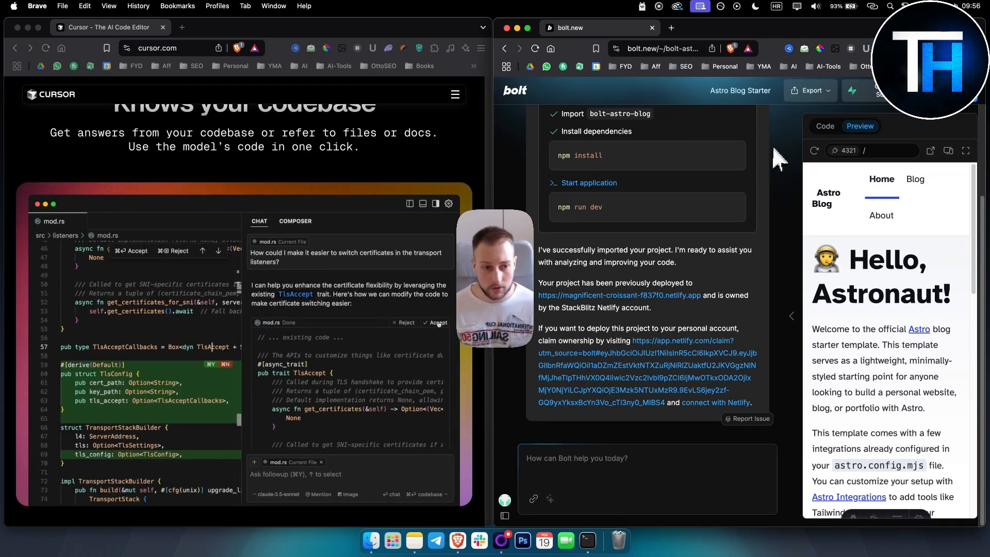
{"action": "left_click", "coordinate": [436, 322]}
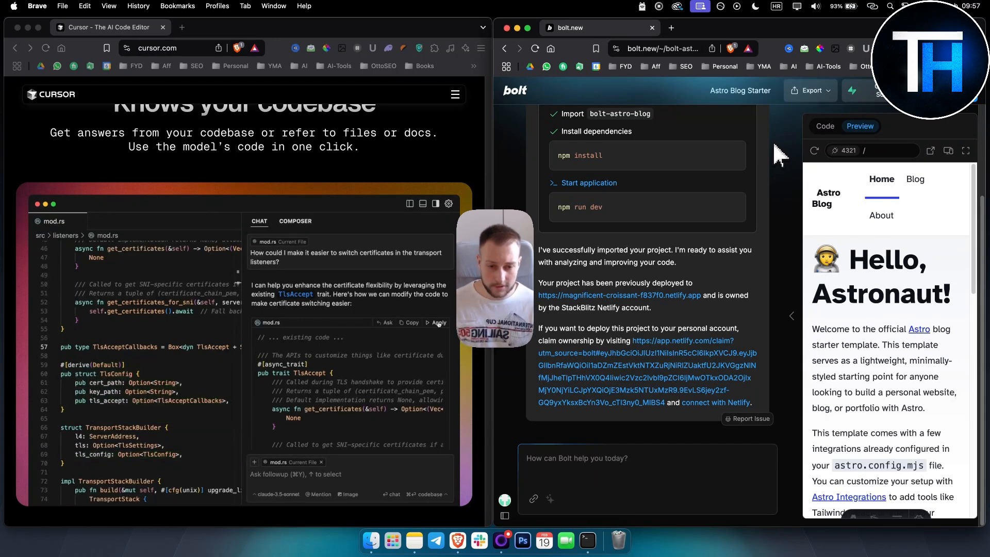